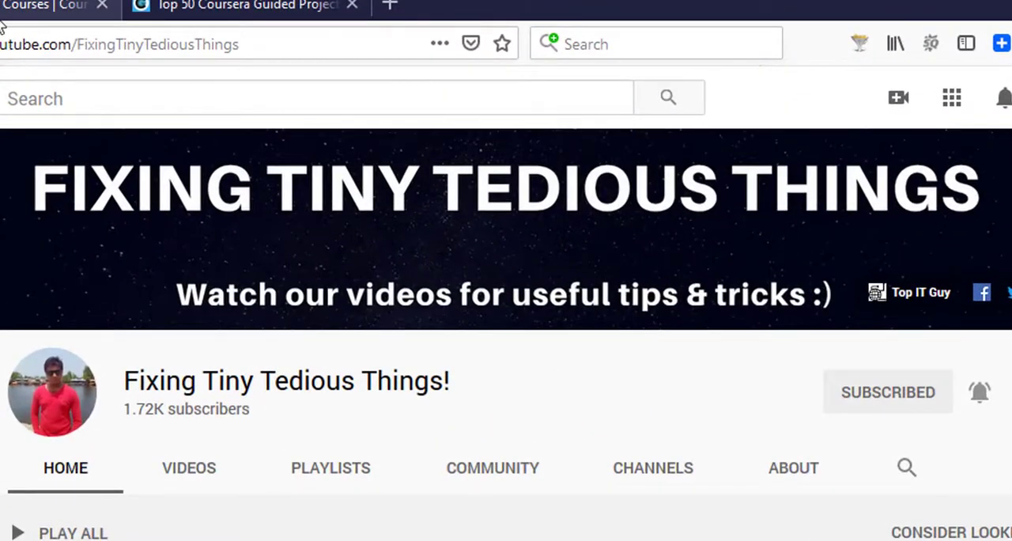
Step: Switch to the Coursera results for "guided projects" and scroll through the 32 listed courses
left_click(238, 35)
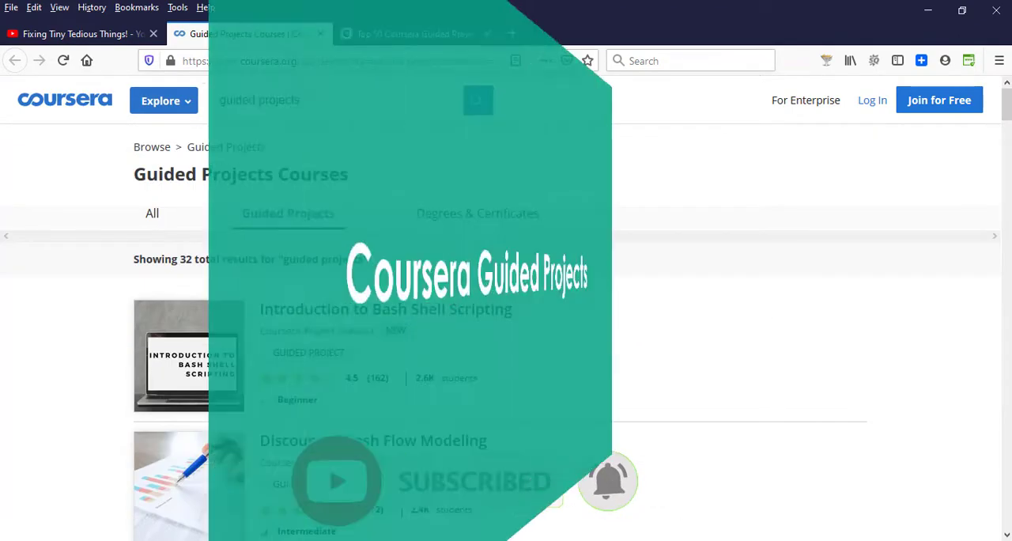
scroll("down", 3)
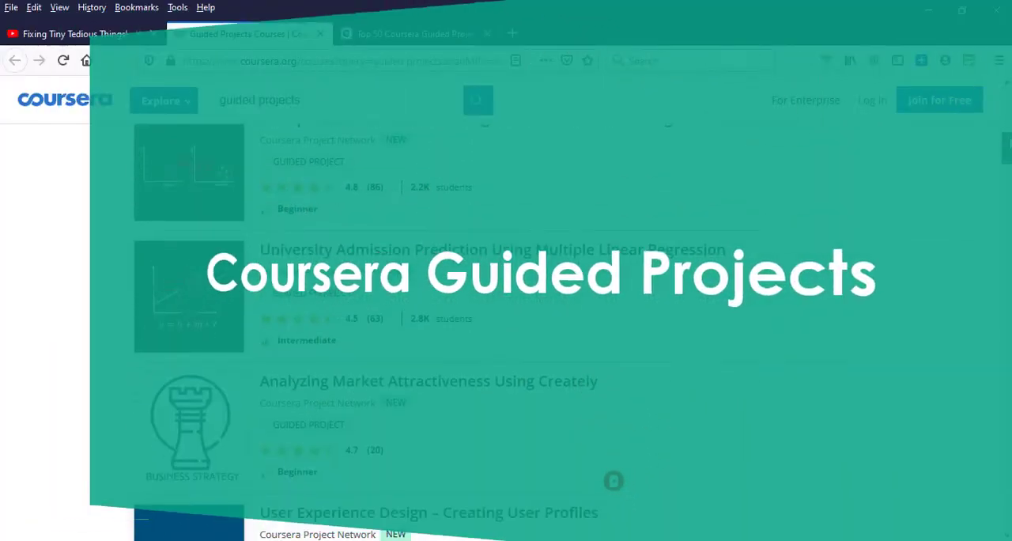
scroll("down", 3)
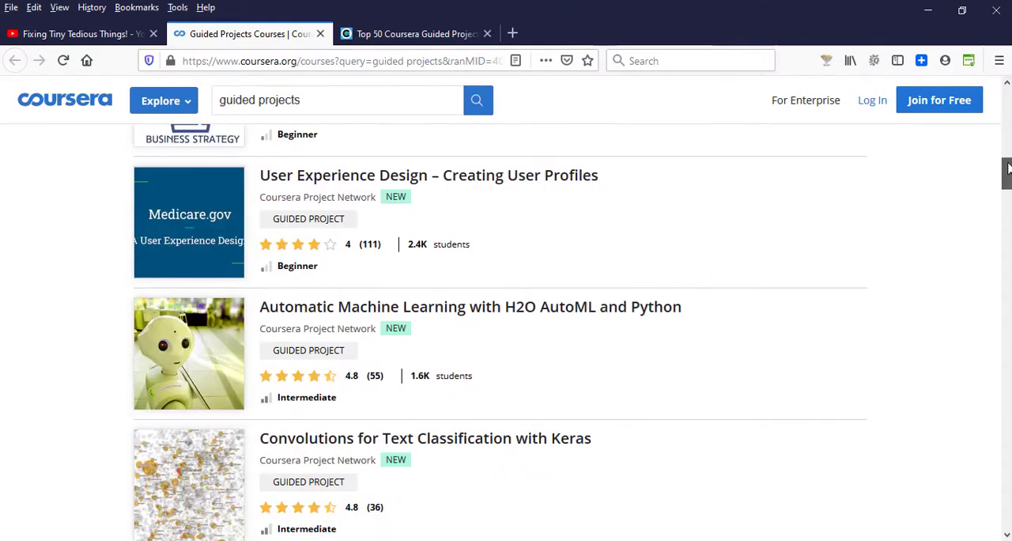
scroll("up", 3)
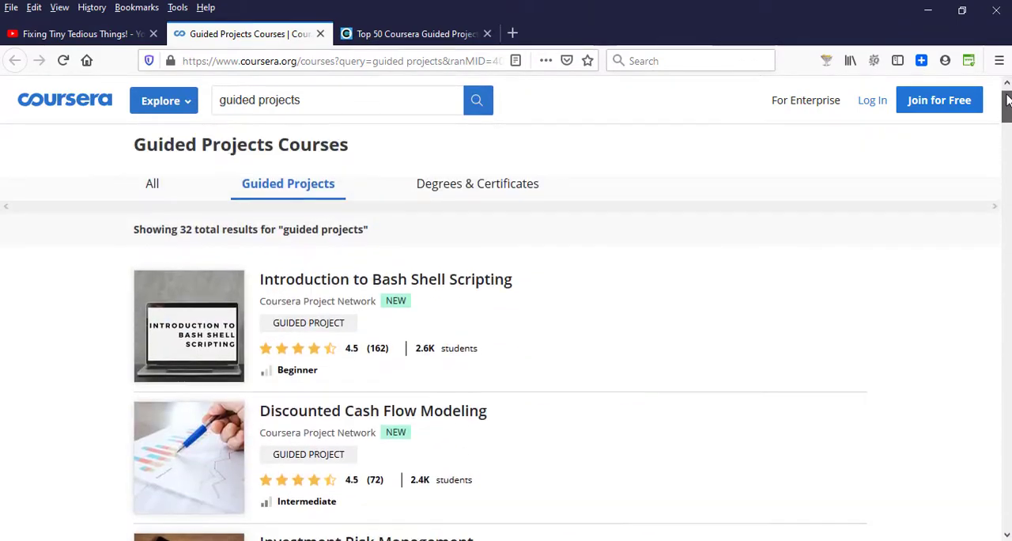
scroll("down", 3)
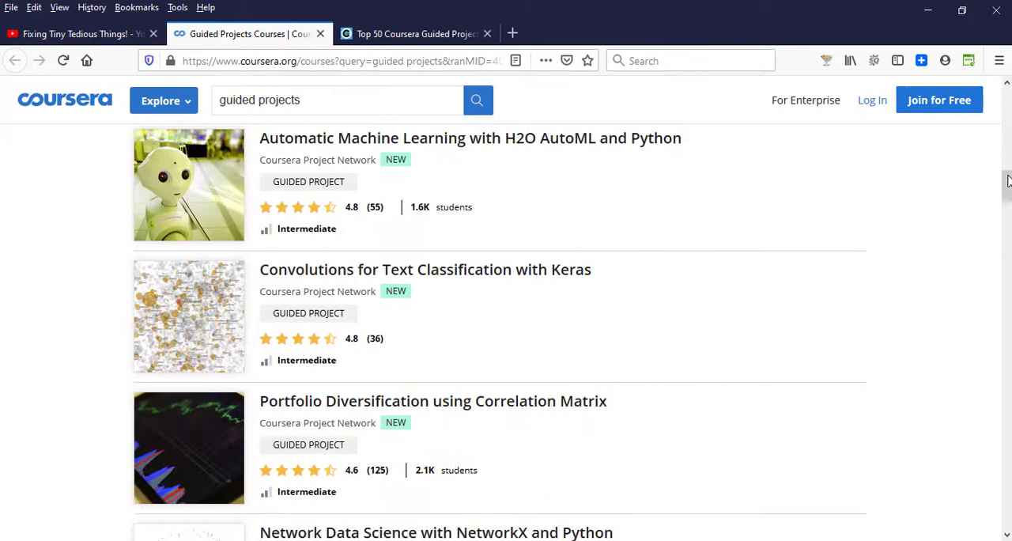
left_click(414, 33)
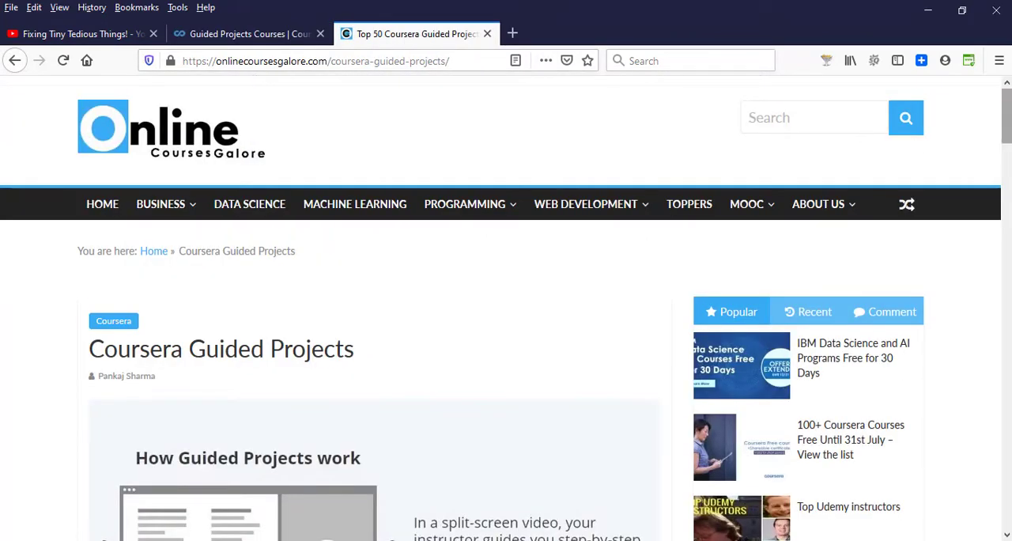
scroll("down", 3)
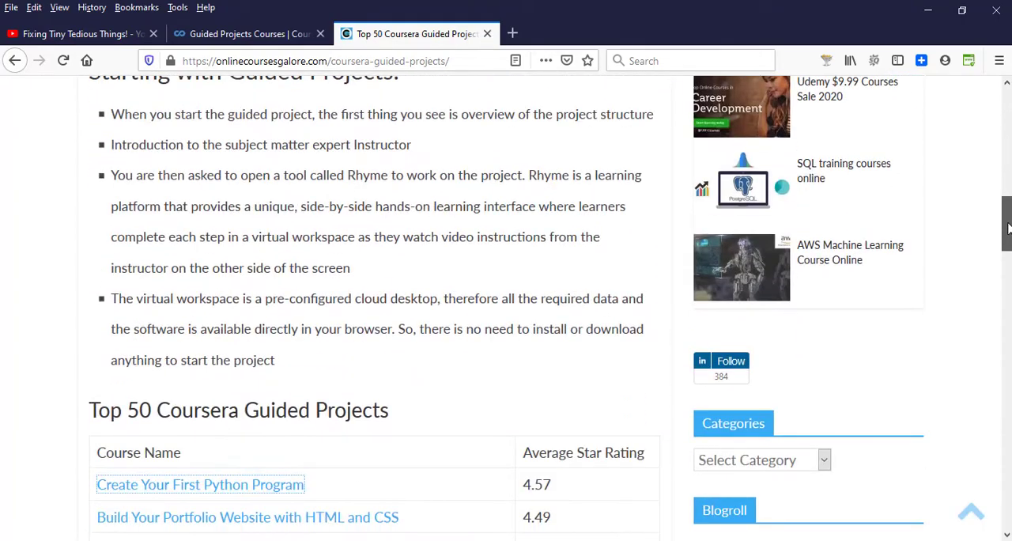
scroll("down", 3)
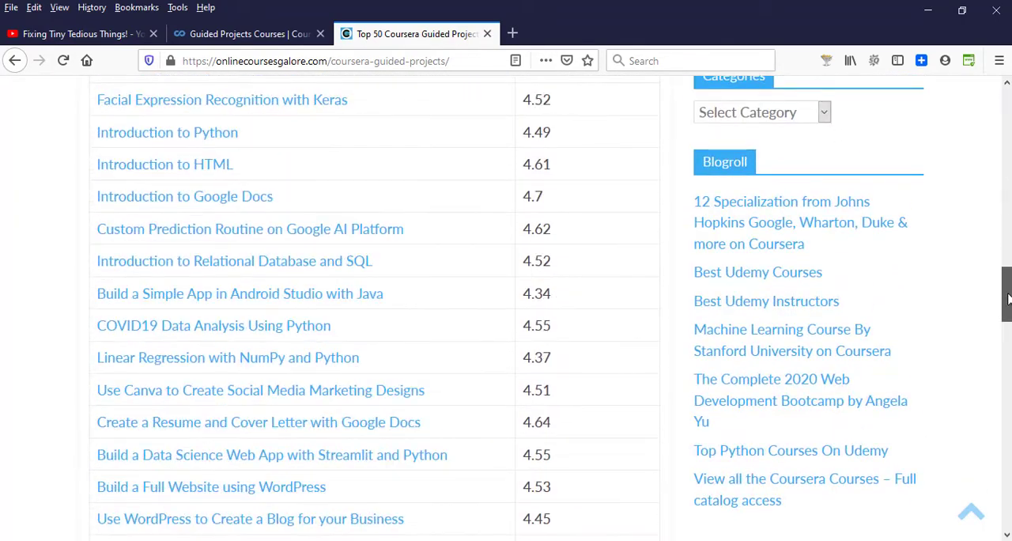
scroll("down", 3)
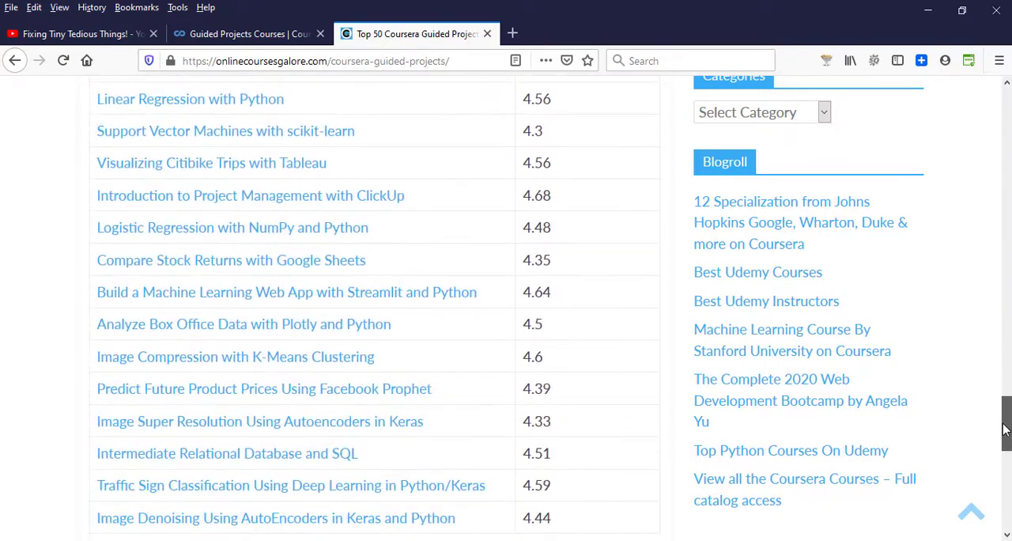
left_click(245, 33)
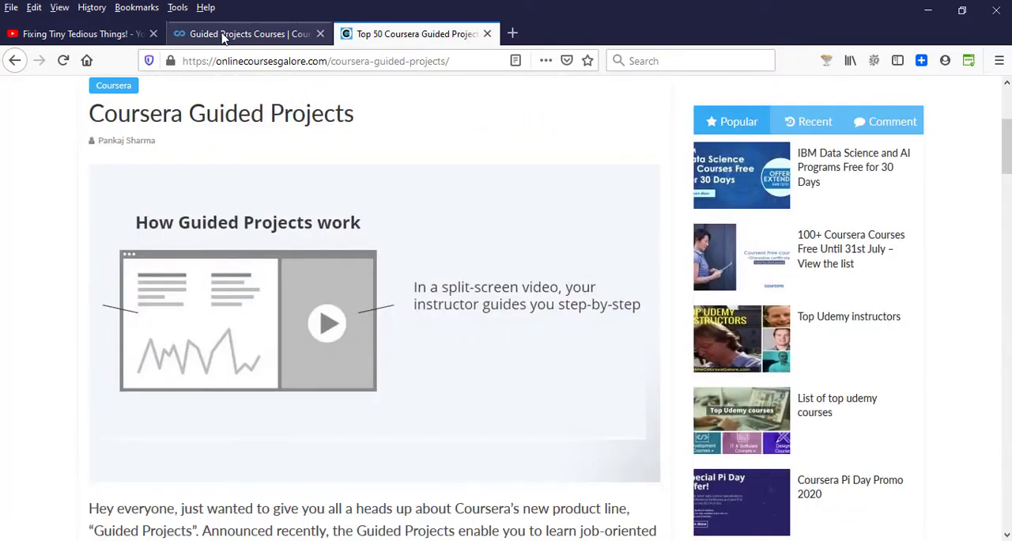
left_click(237, 33)
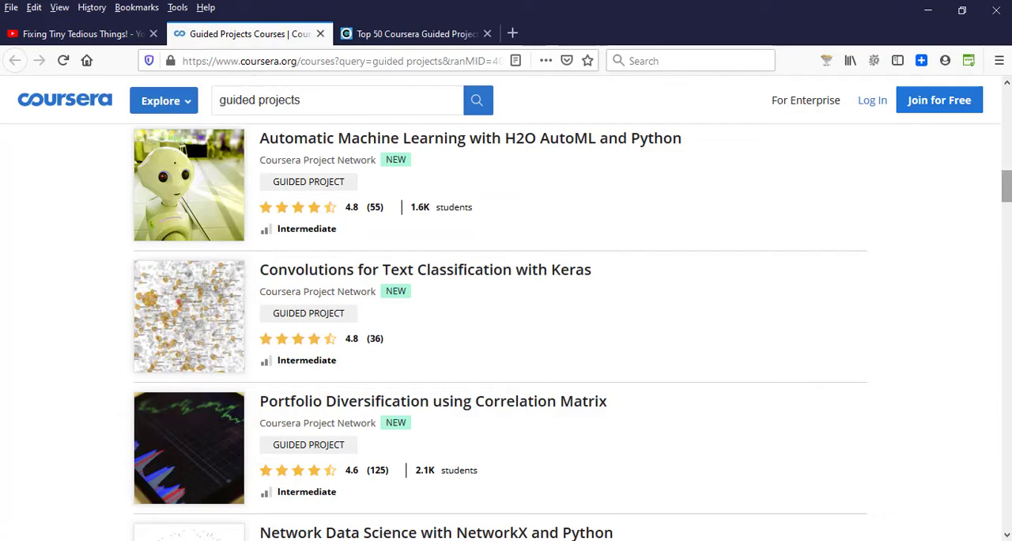
scroll("down", 3)
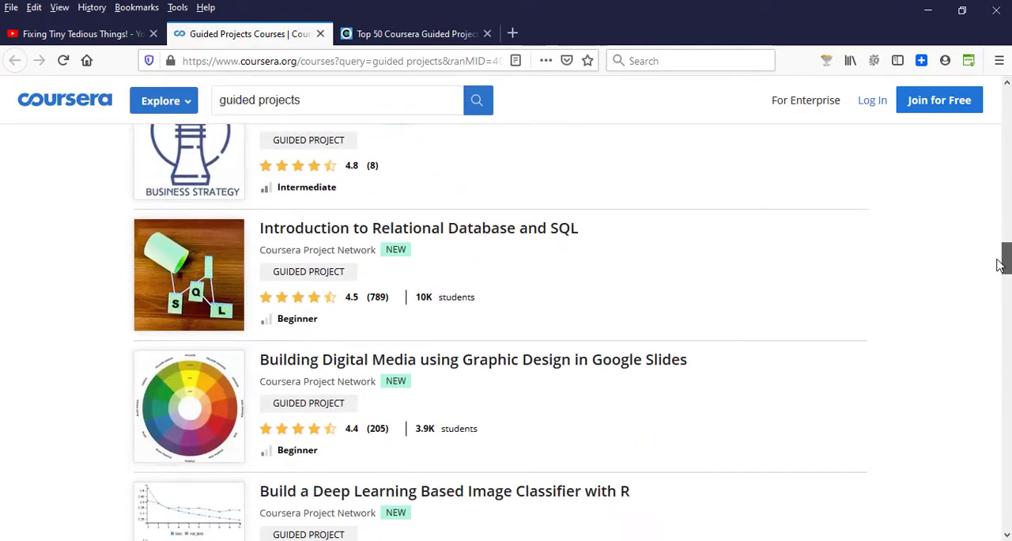
scroll("down", 3)
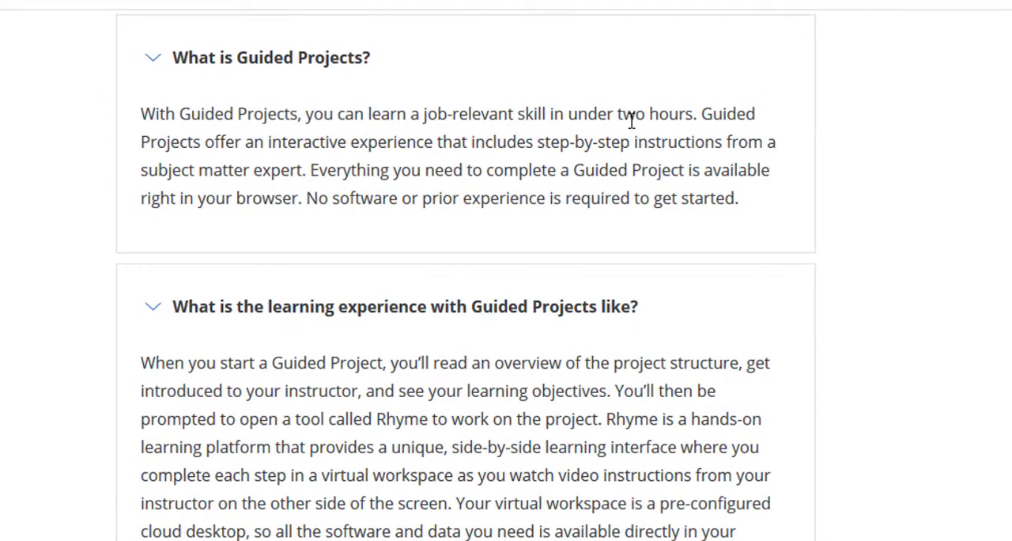
mouse_move(323, 147)
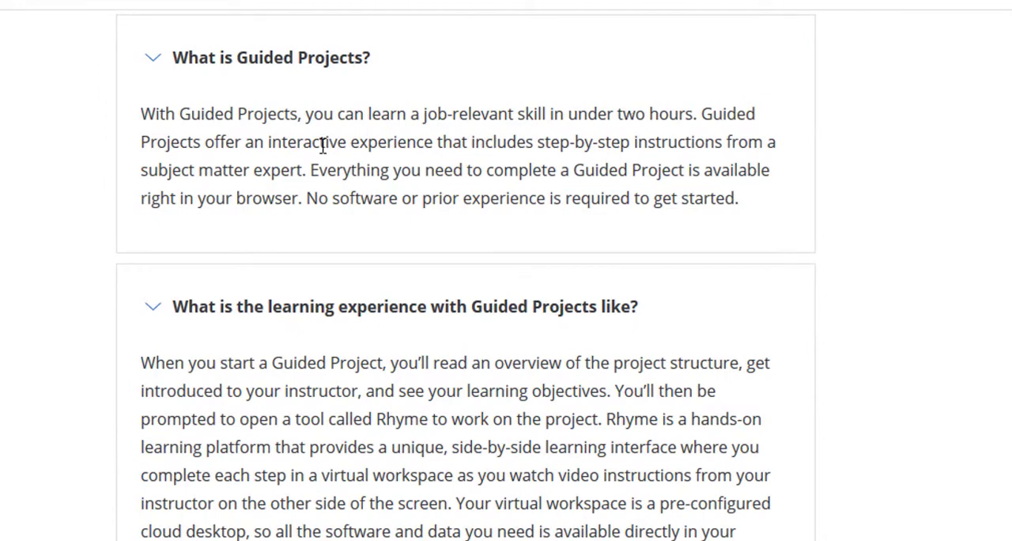
mouse_move(416, 155)
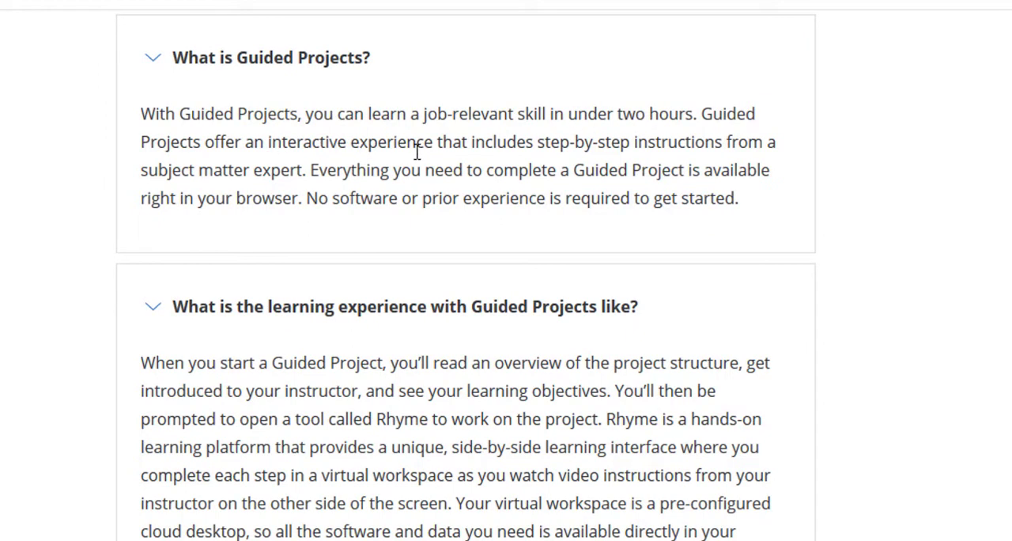
mouse_move(743, 155)
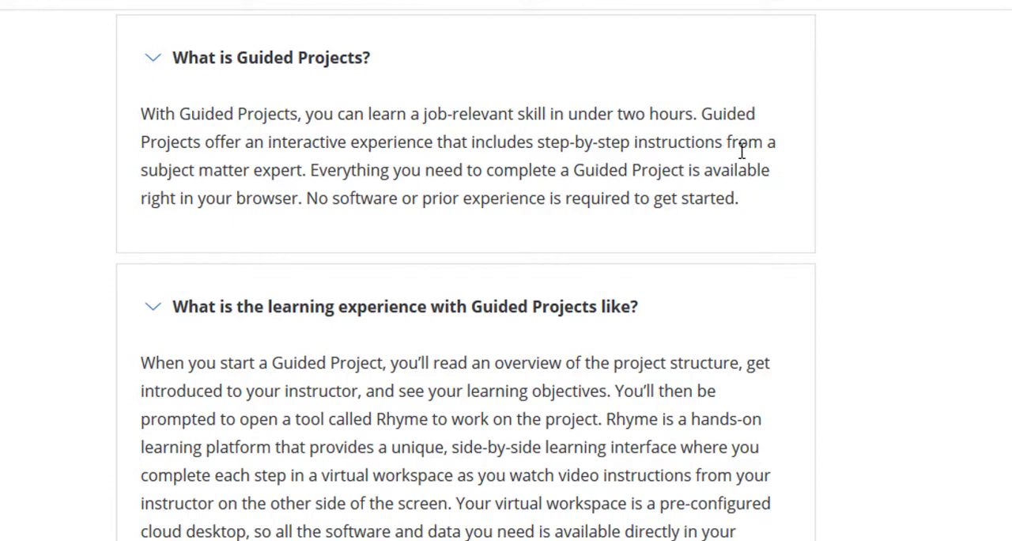
mouse_move(250, 178)
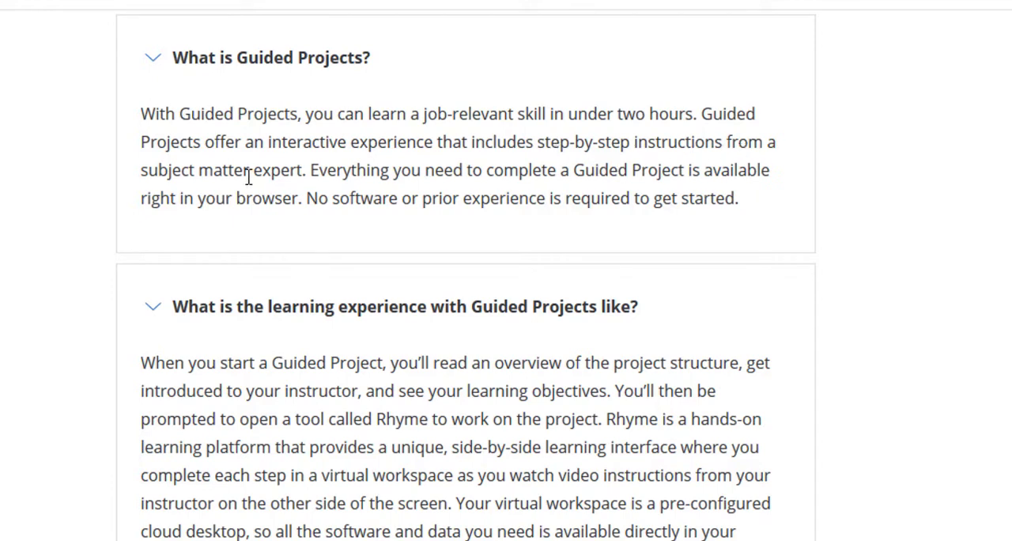
mouse_move(522, 193)
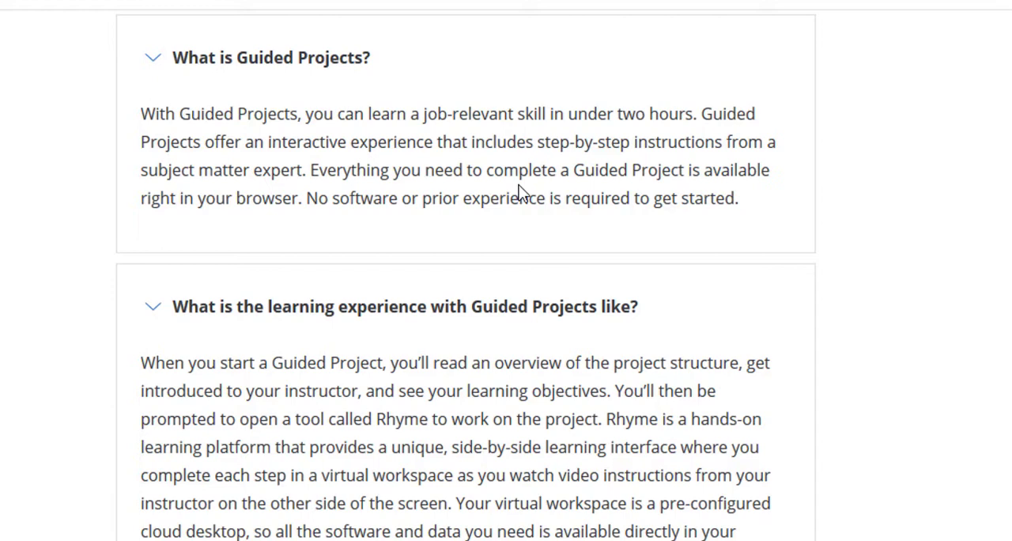
mouse_move(218, 228)
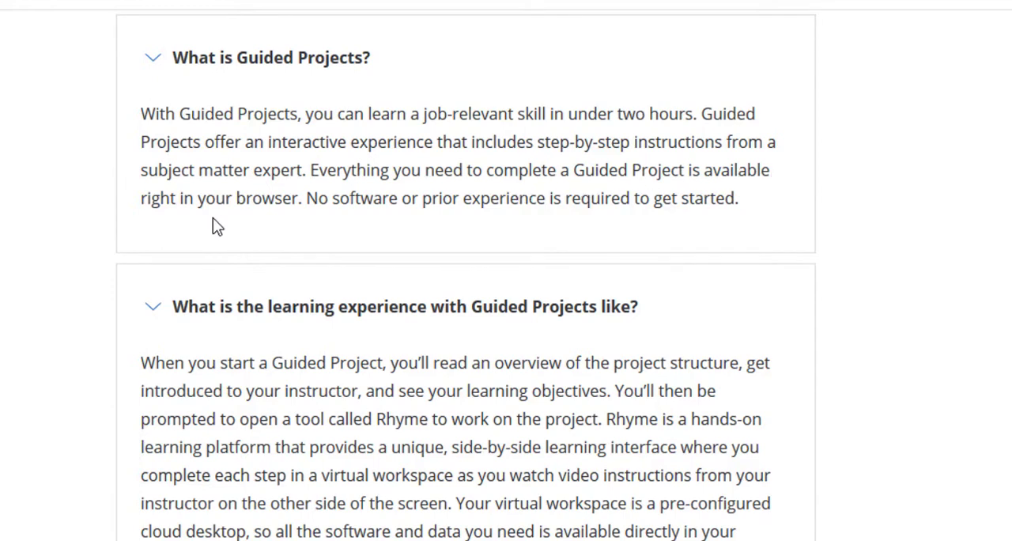
mouse_move(256, 224)
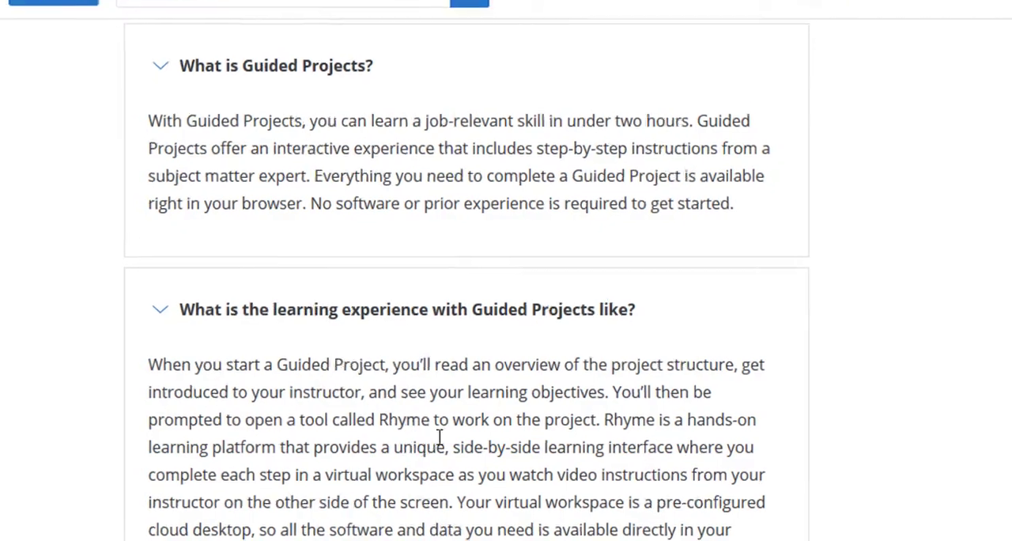
scroll("down", 3)
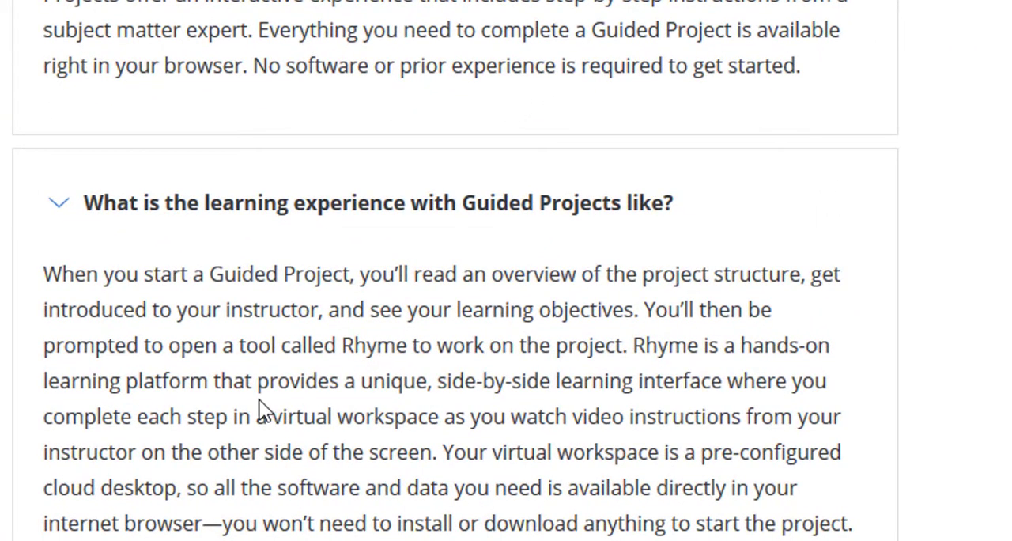
mouse_move(617, 396)
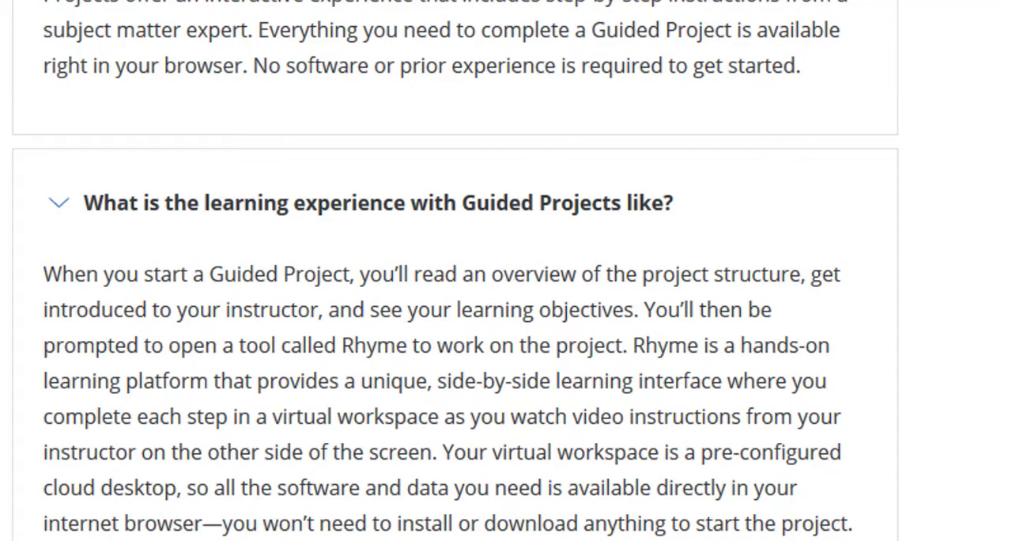
scroll("down", 3)
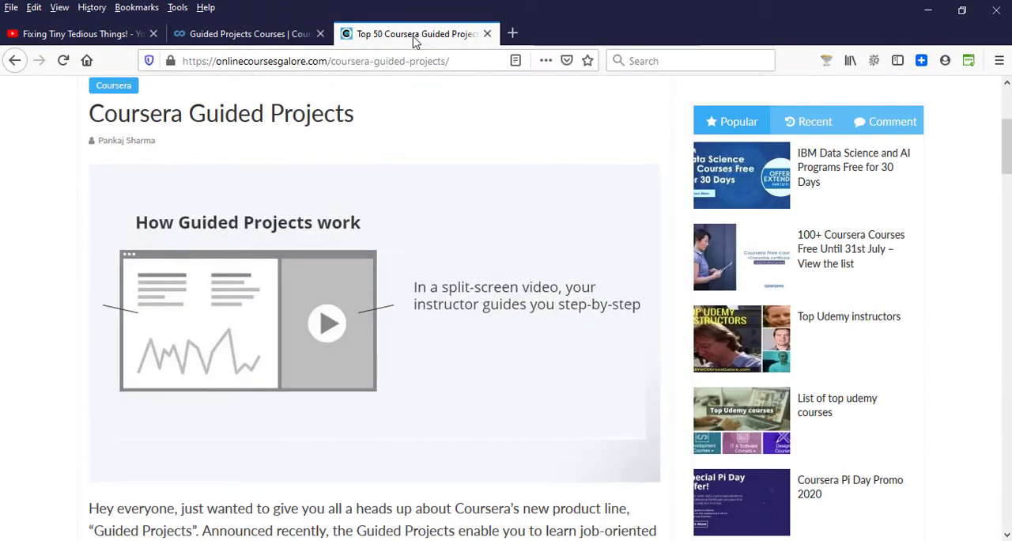
Step: Scroll the article past 'Starting with Guided Projects' down to the Top 50 ratings table
scroll("down", 3)
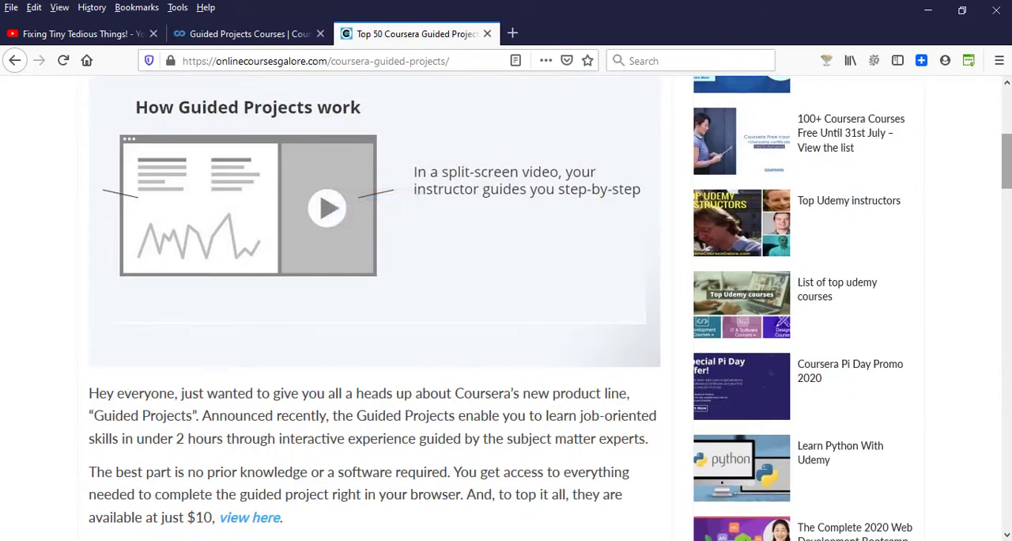
scroll("down", 3)
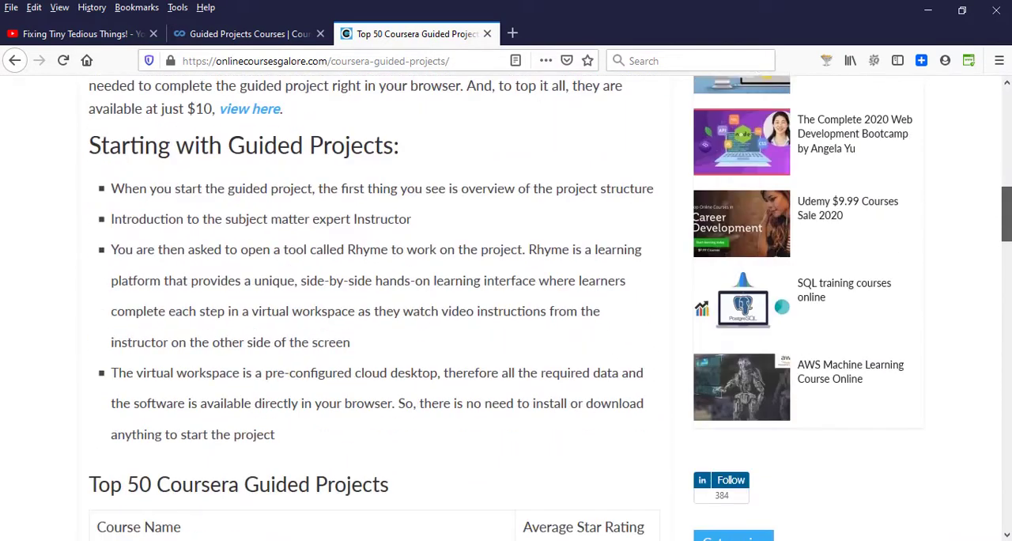
scroll("down", 3)
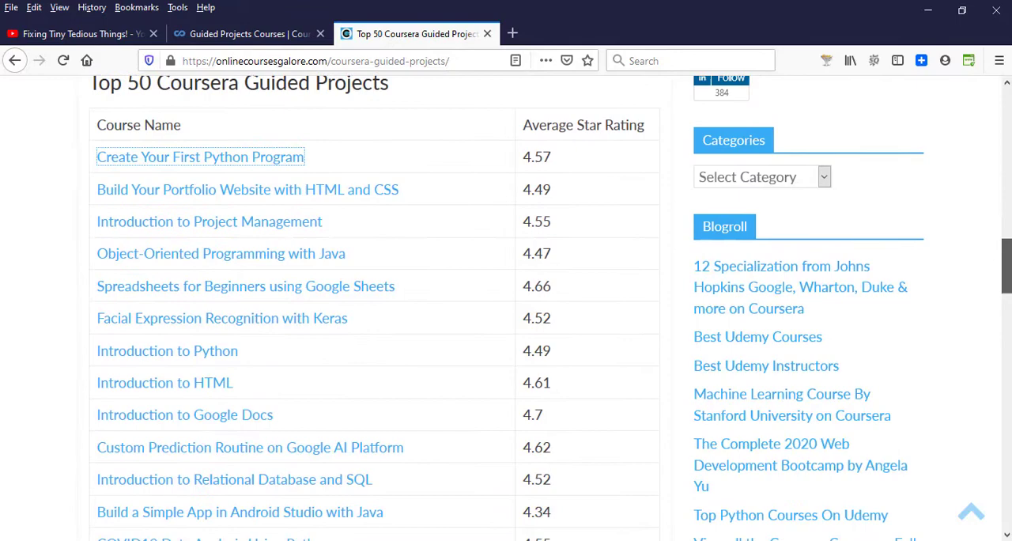
mouse_move(332, 220)
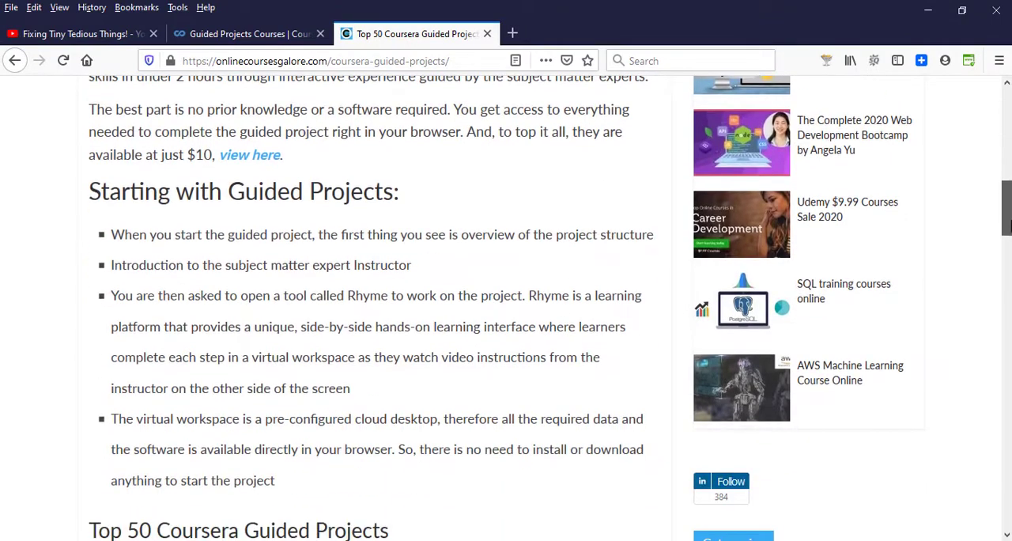
scroll("down", 3)
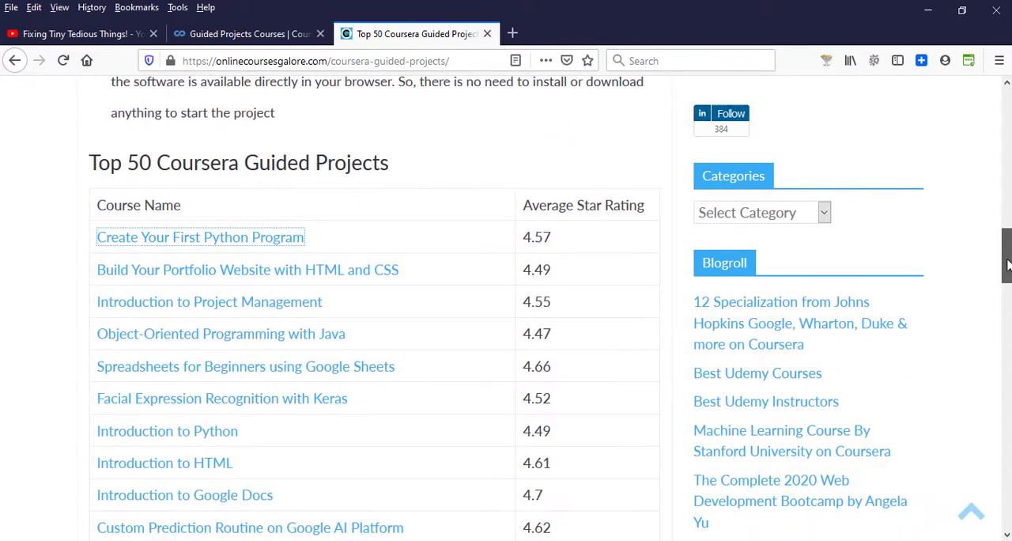
scroll("down", 3)
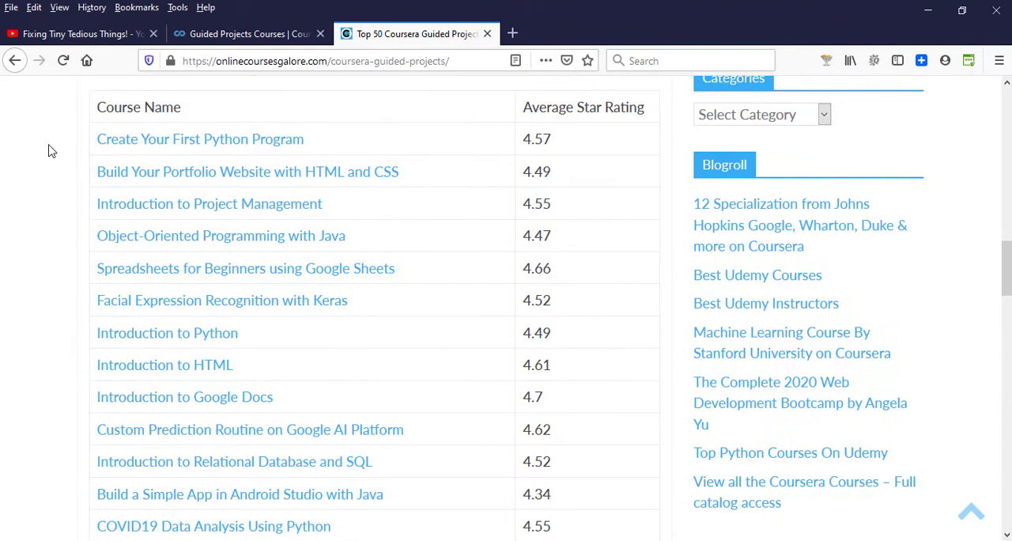
mouse_move(215, 144)
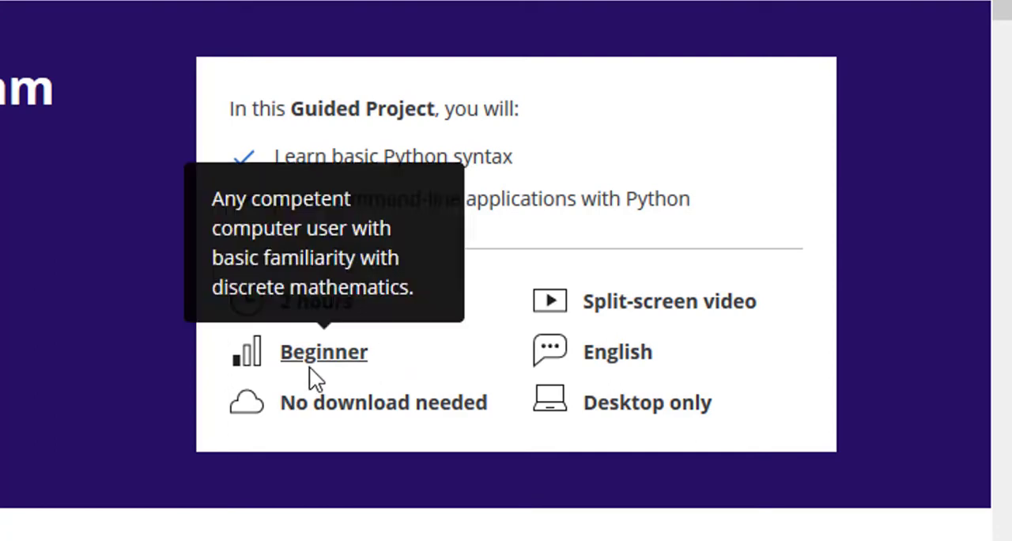
mouse_move(435, 367)
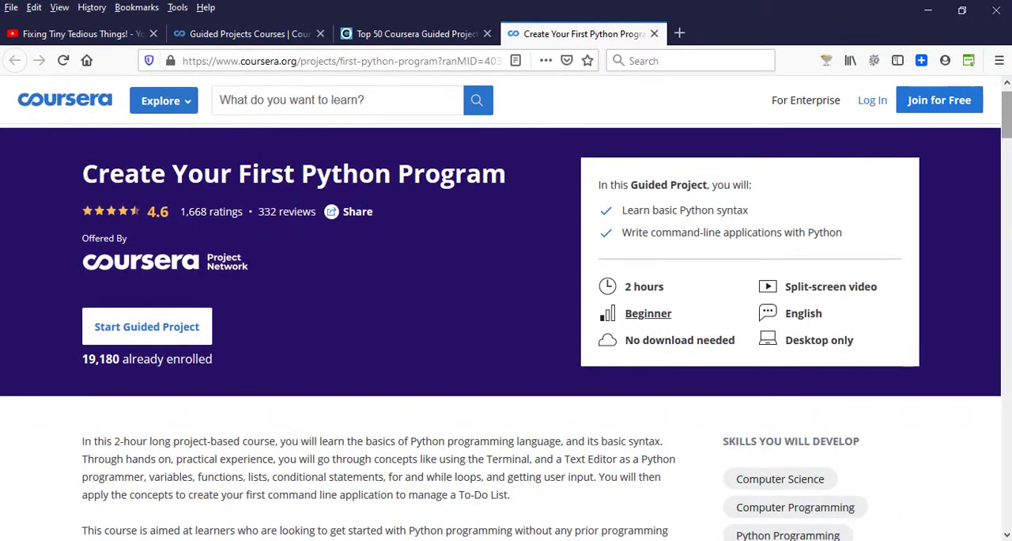
scroll("down", 3)
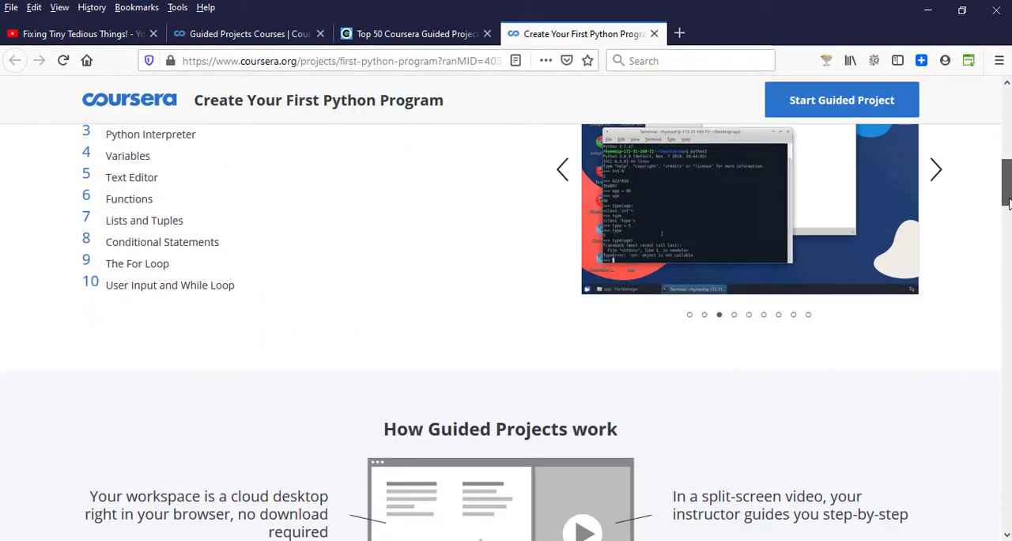
scroll("down", 3)
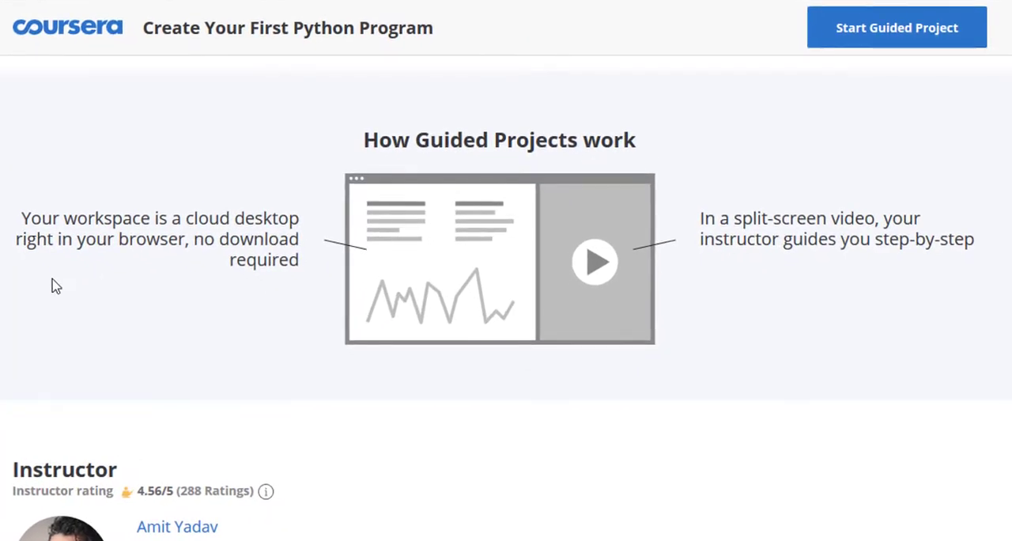
mouse_move(130, 247)
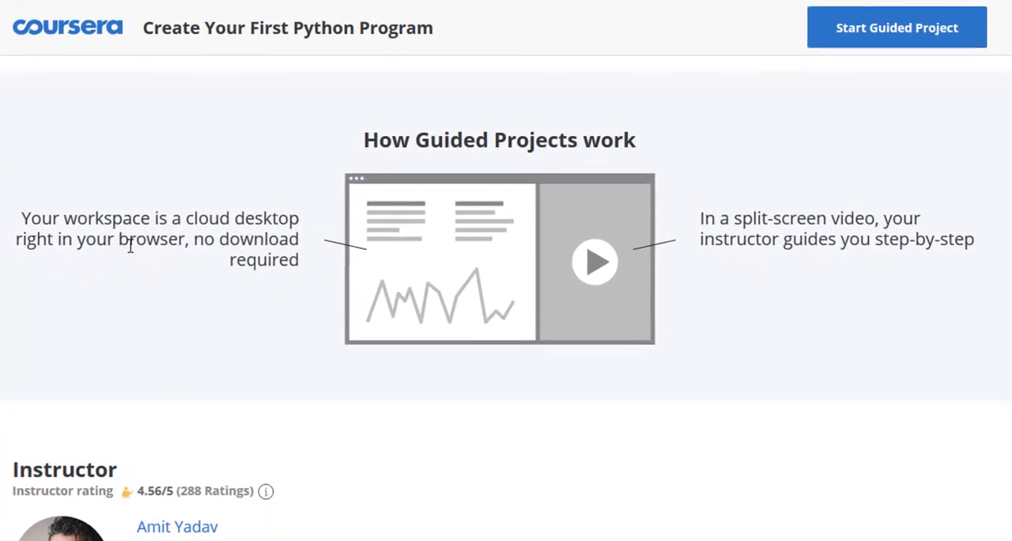
mouse_move(313, 262)
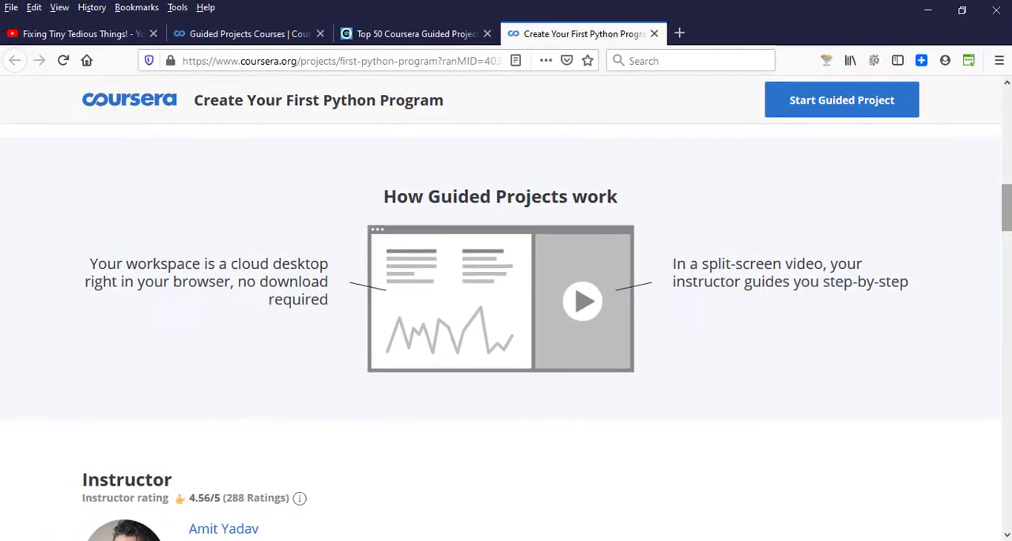
scroll("down", 3)
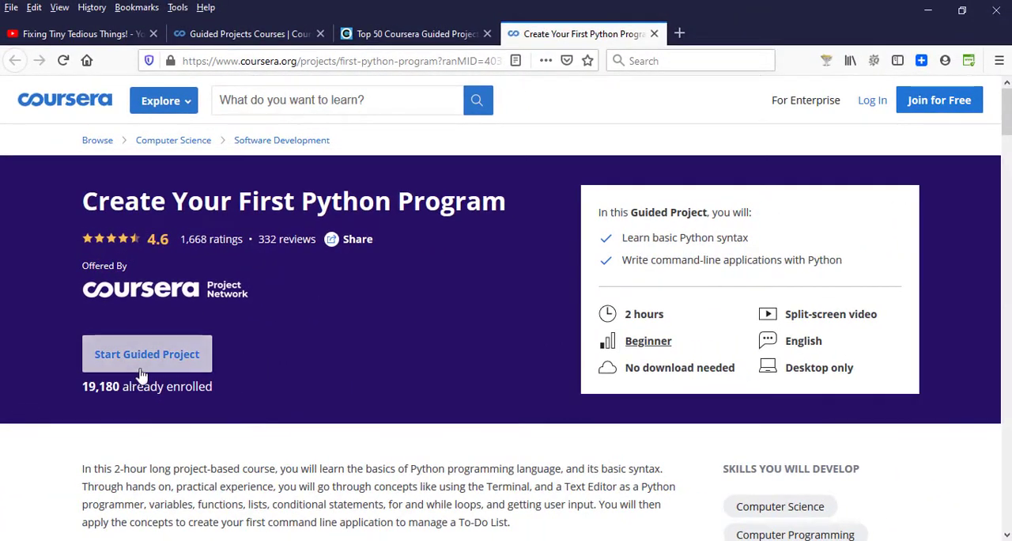
mouse_move(204, 427)
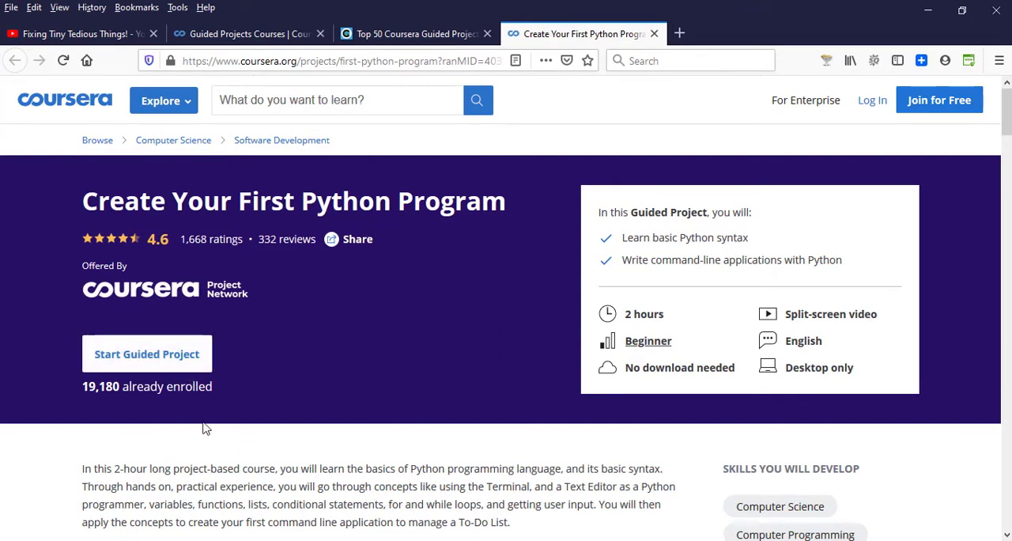
mouse_move(168, 354)
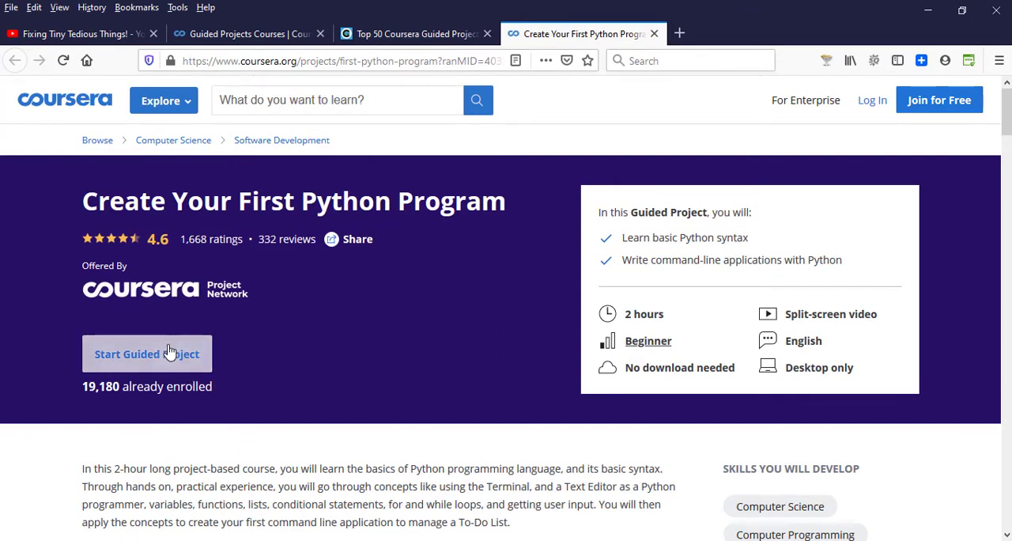
mouse_move(873, 99)
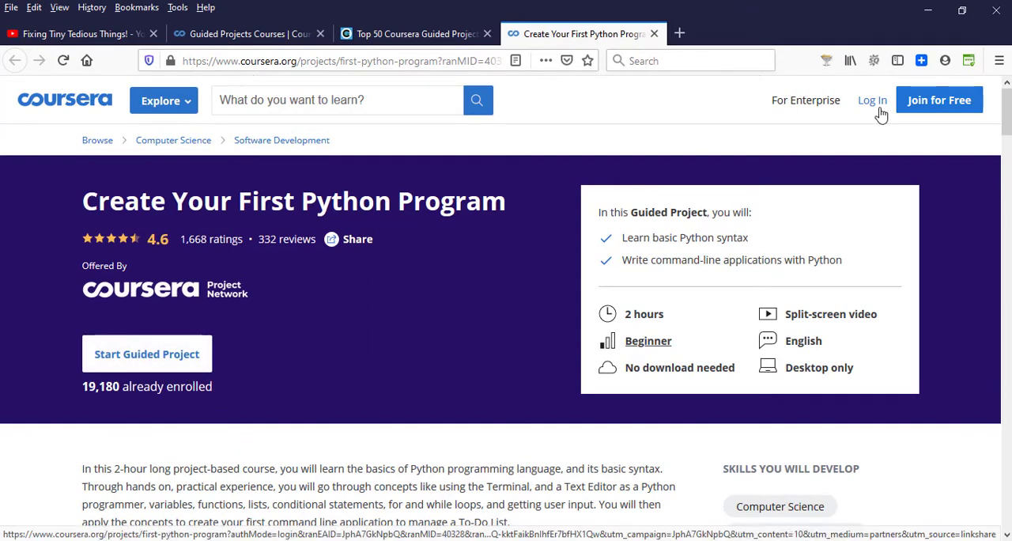
mouse_move(276, 104)
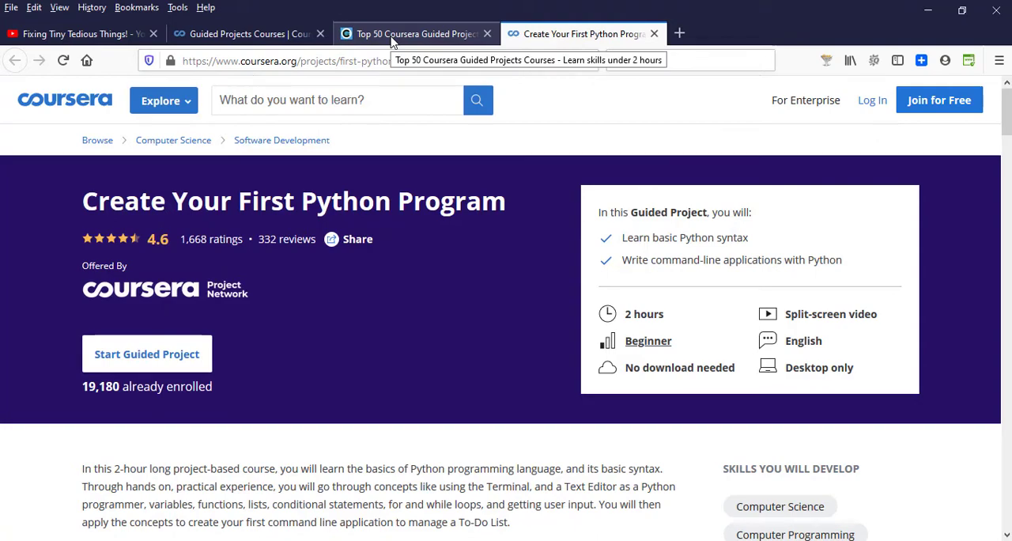
Step: Return to the Top 50 Coursera Guided Projects article and scroll through its ratings table
left_click(412, 33)
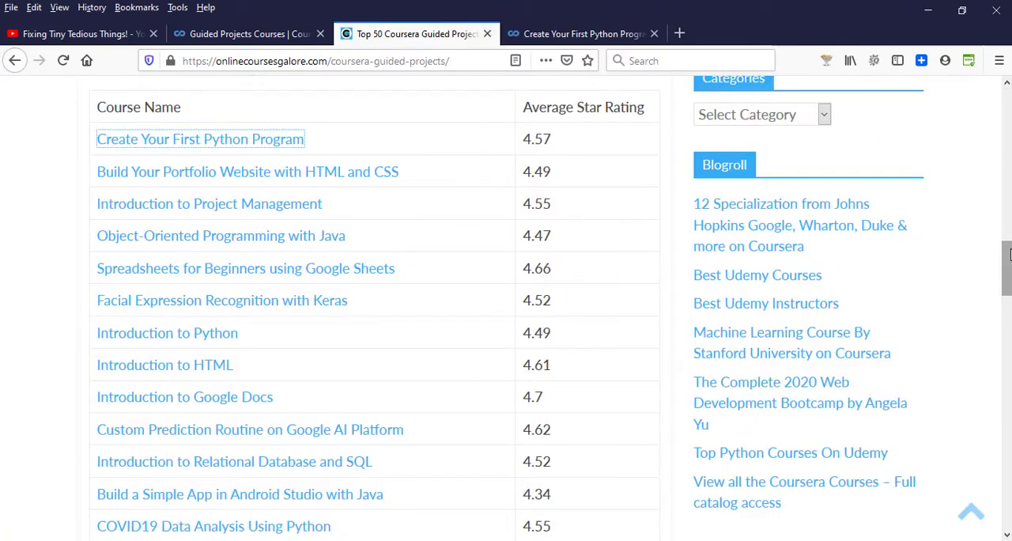
scroll("down", 3)
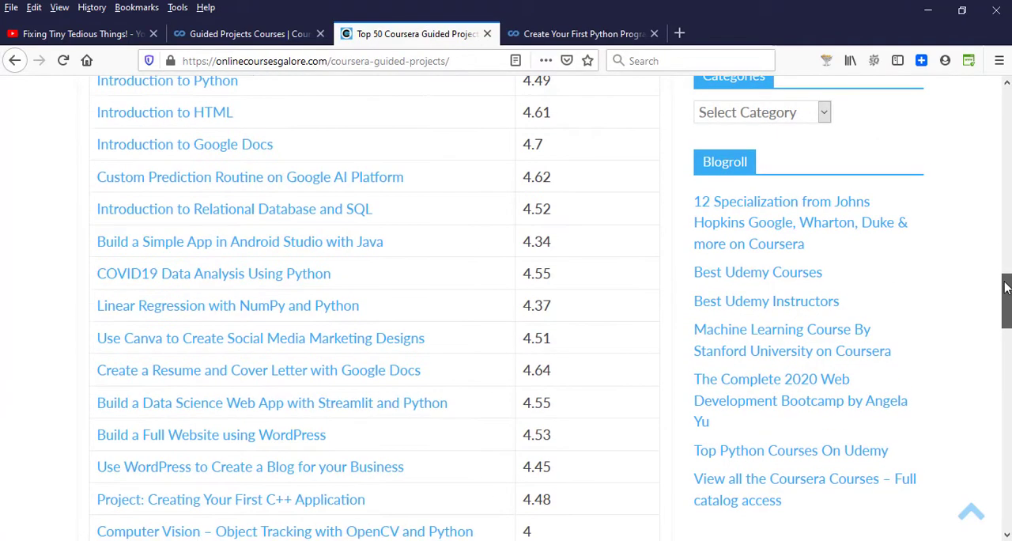
scroll("down", 3)
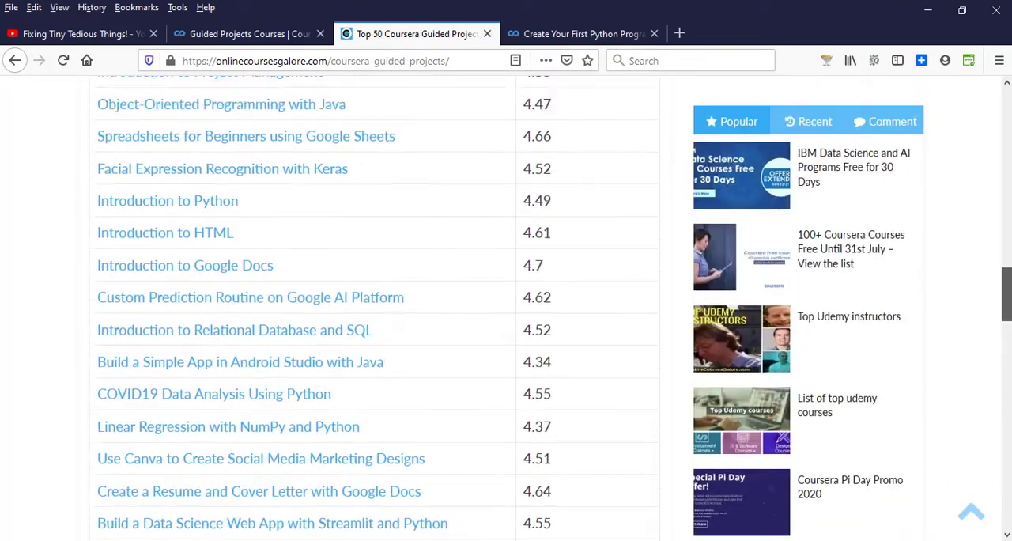
scroll("up", 3)
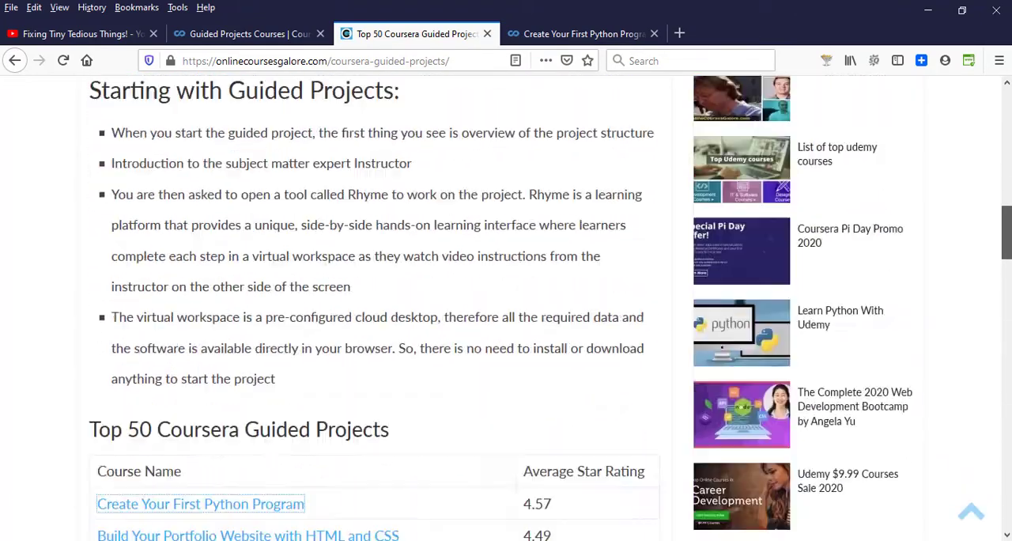
scroll("down", 3)
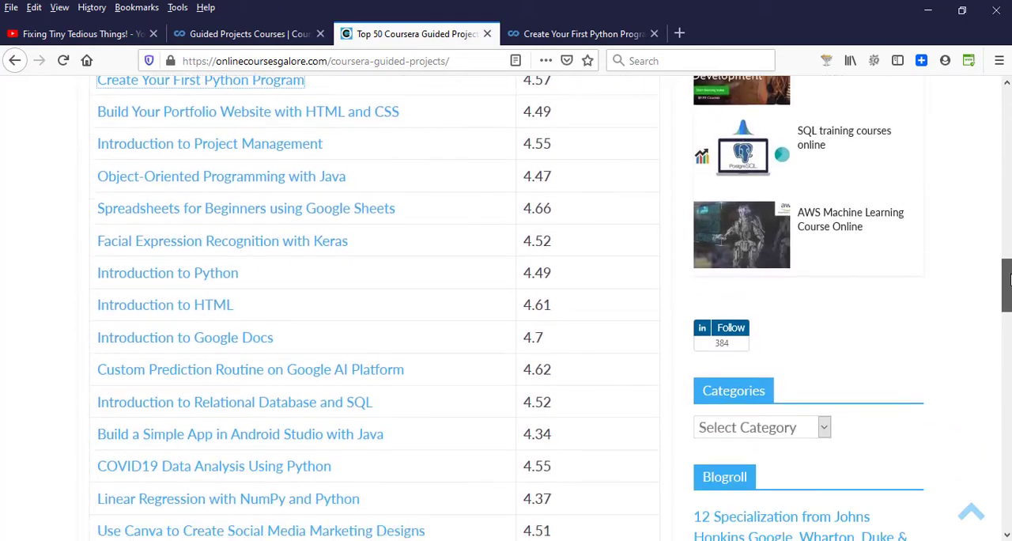
scroll("down", 3)
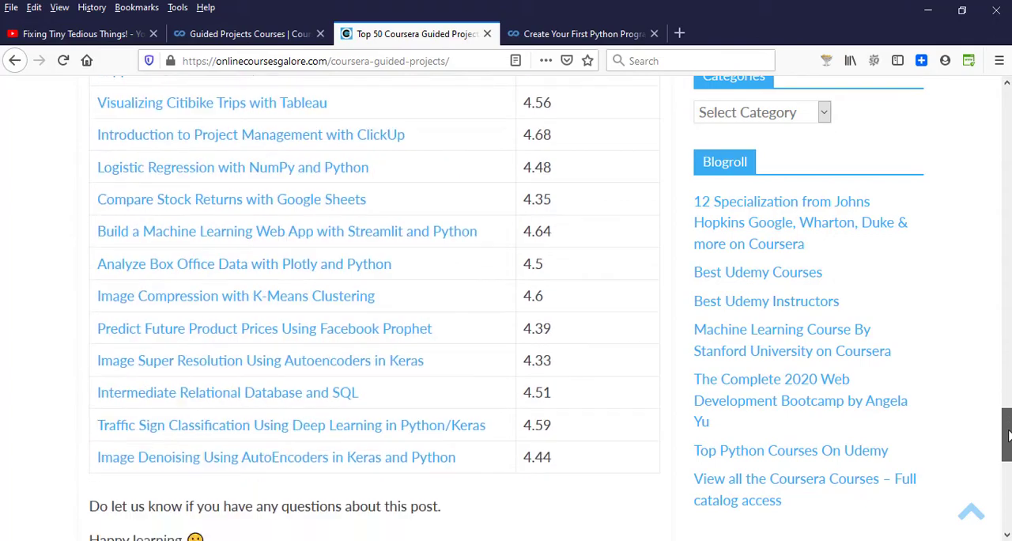
scroll("up", 3)
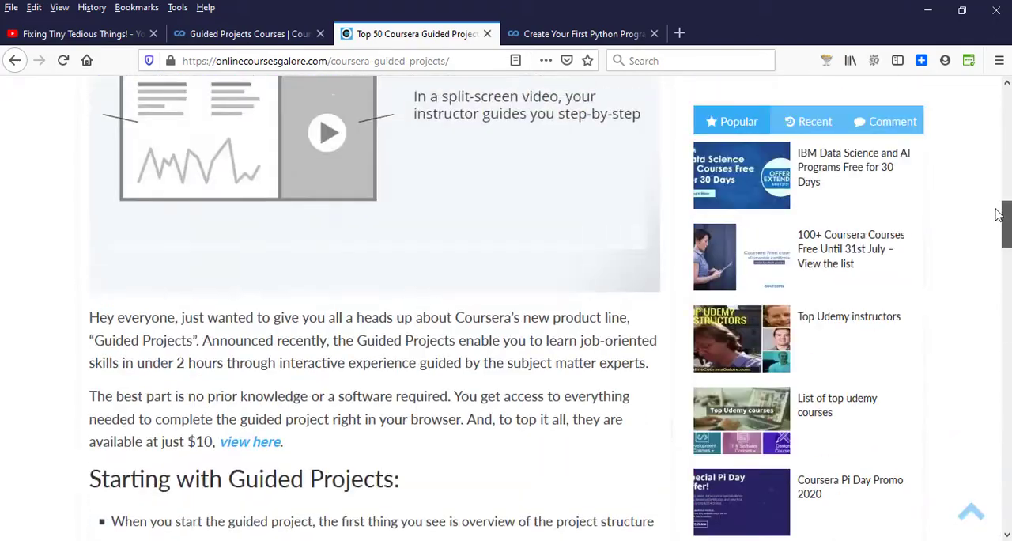
scroll("up", 3)
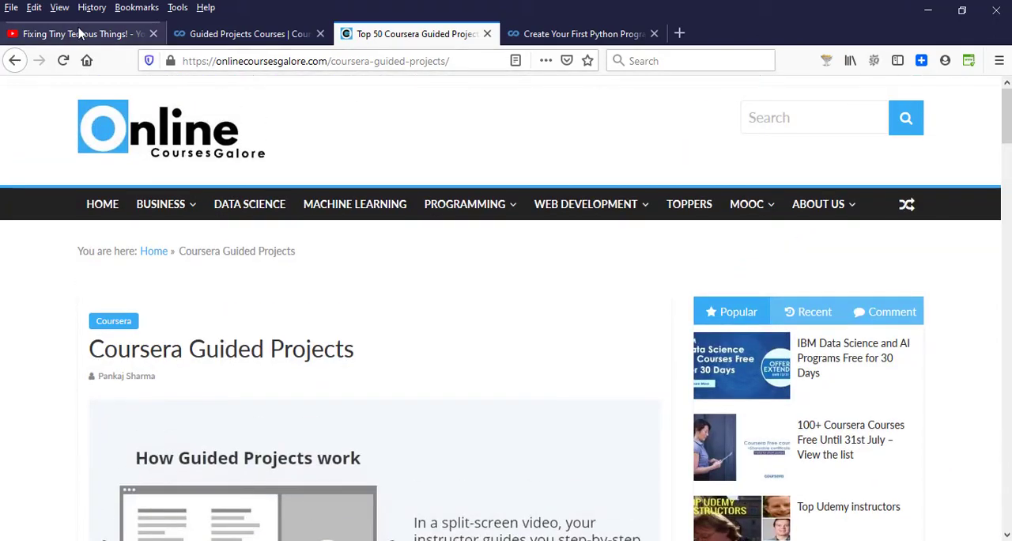
Step: Switch to the Fixing Tiny Tedious Things! YouTube channel page
left_click(80, 33)
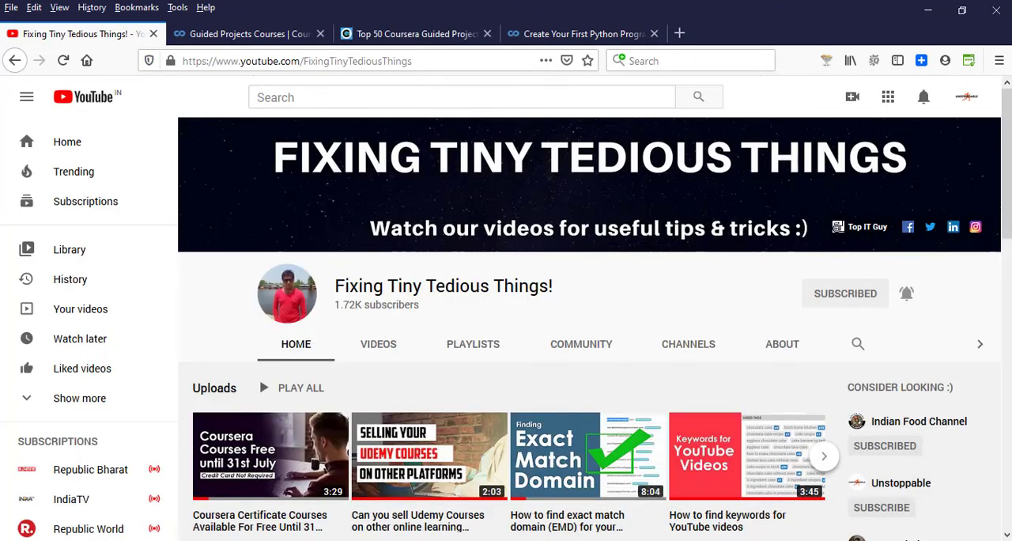